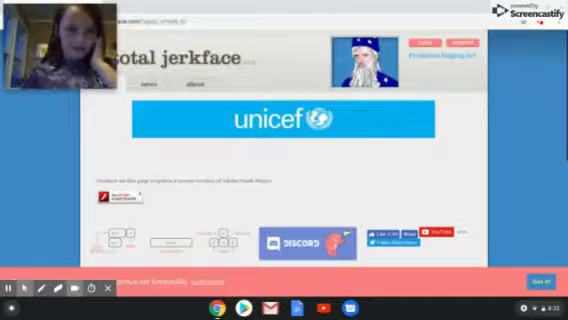
- Scroll down the totaljerkface.com page to reveal the PLAY HAPPY WHEELS banner
scroll("down", 3)
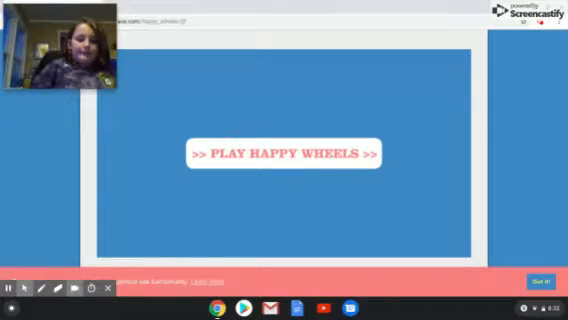
- Click the PLAY HAPPY WHEELS banner to load the Featured Levels menu
left_click(284, 153)
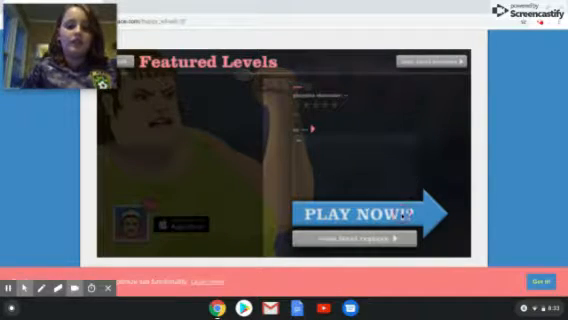
left_click(355, 211)
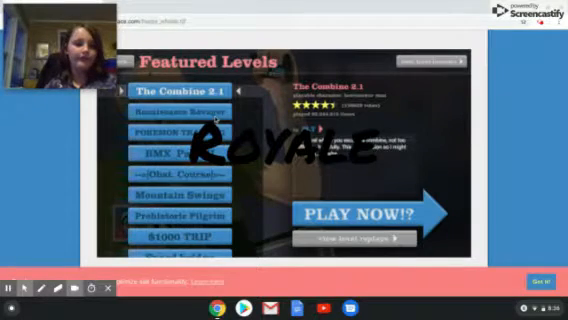
- Scroll up and open the Screencastify panel showing the running desktop recording
scroll("up", 3)
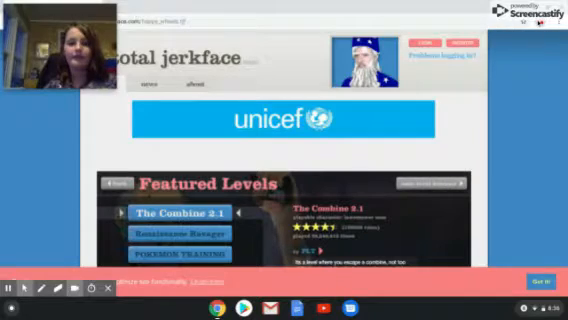
left_click(540, 11)
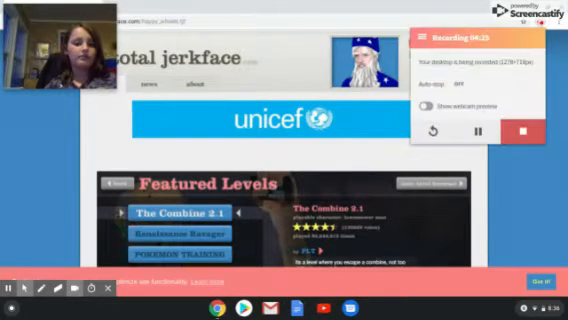